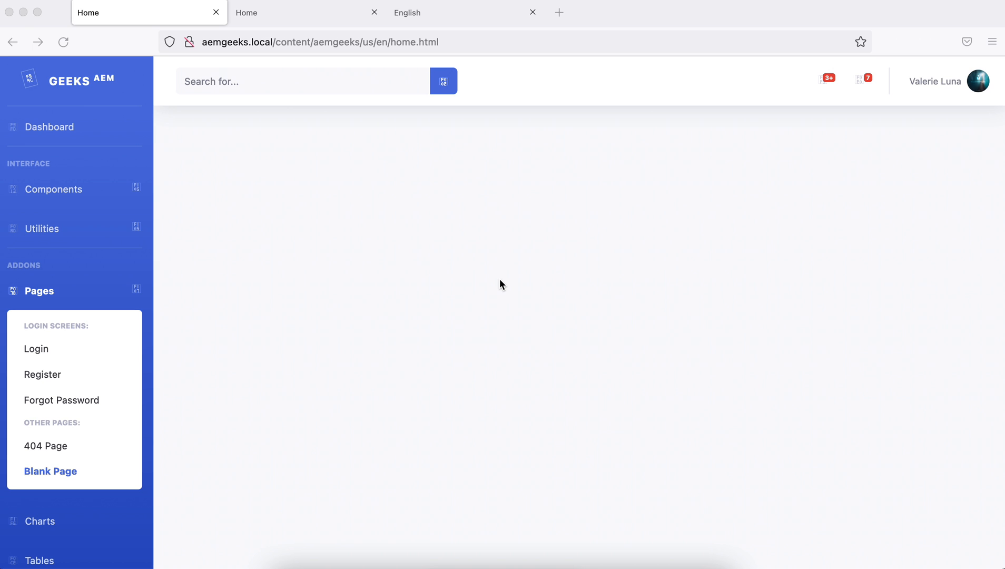
- Switch to the second Home tab showing the Geeks Tutorials page at geekstutorials.local
left_click(301, 12)
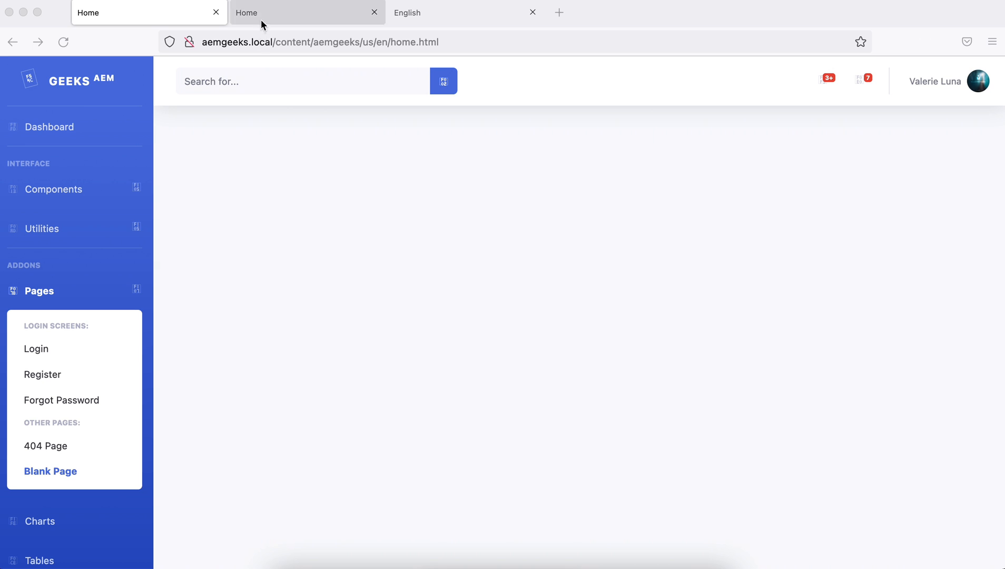
left_click(306, 12)
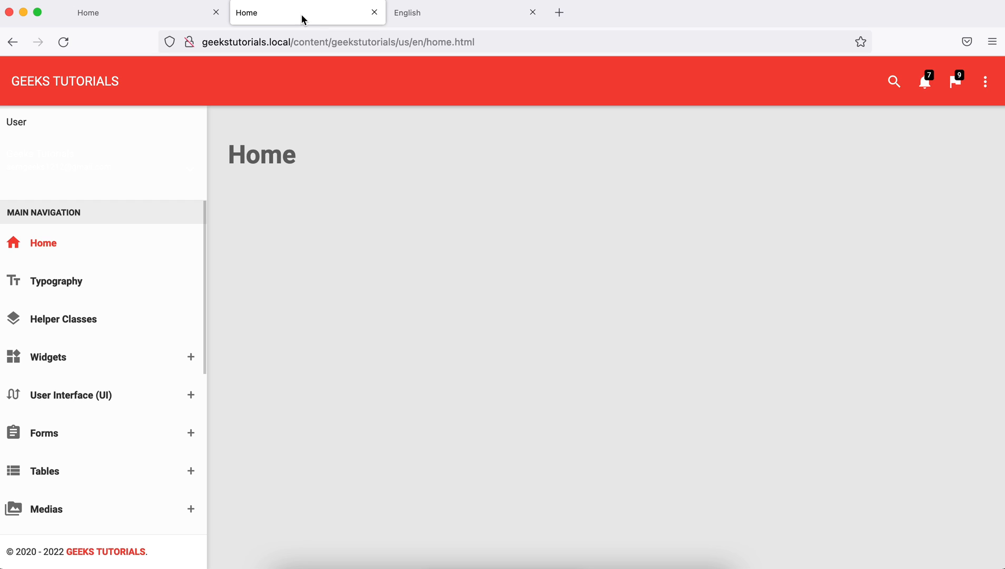
left_click(63, 42)
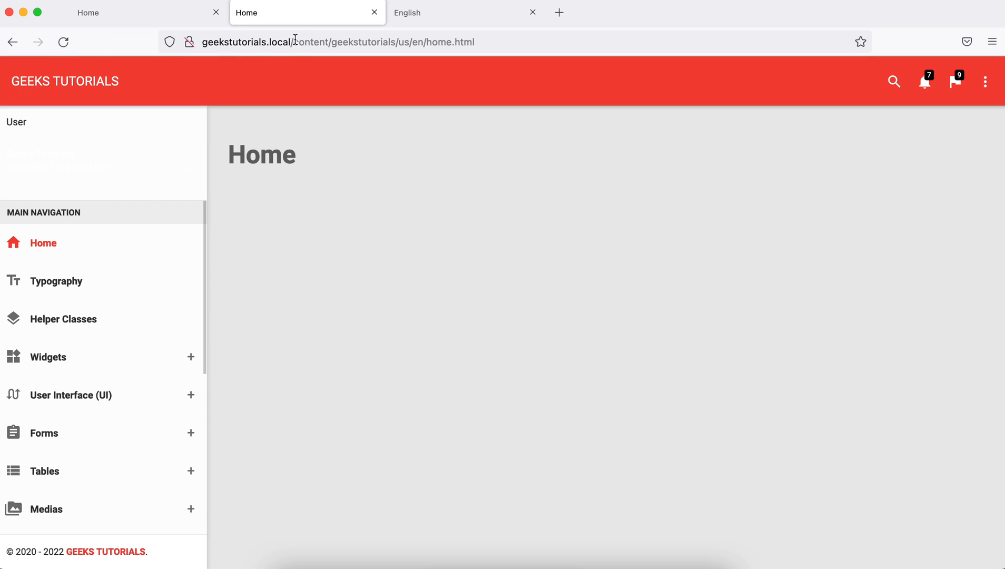
left_click(337, 42)
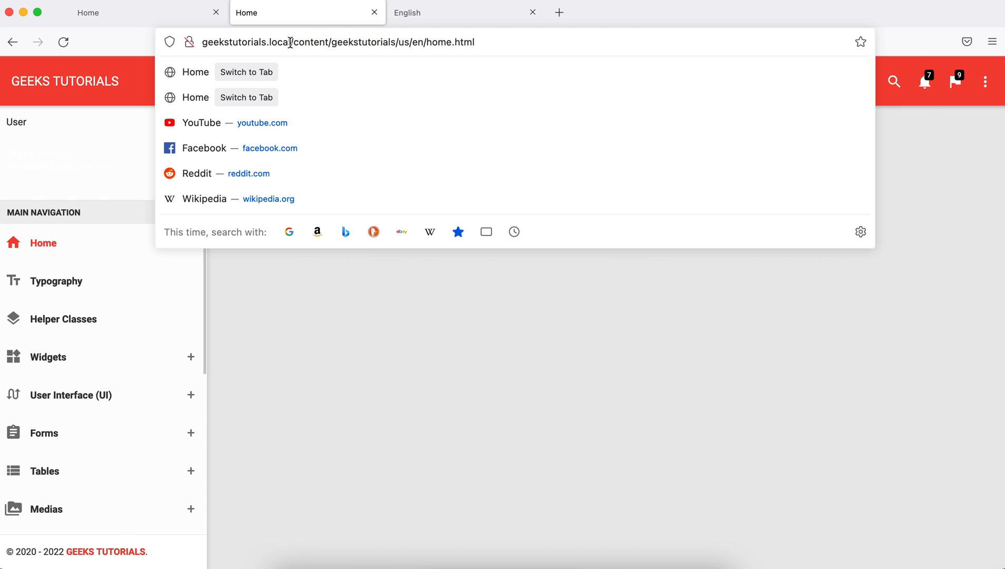
- Open geekstutorials.local in a new tab, which loads the We.Retail page
double_click(246, 42)
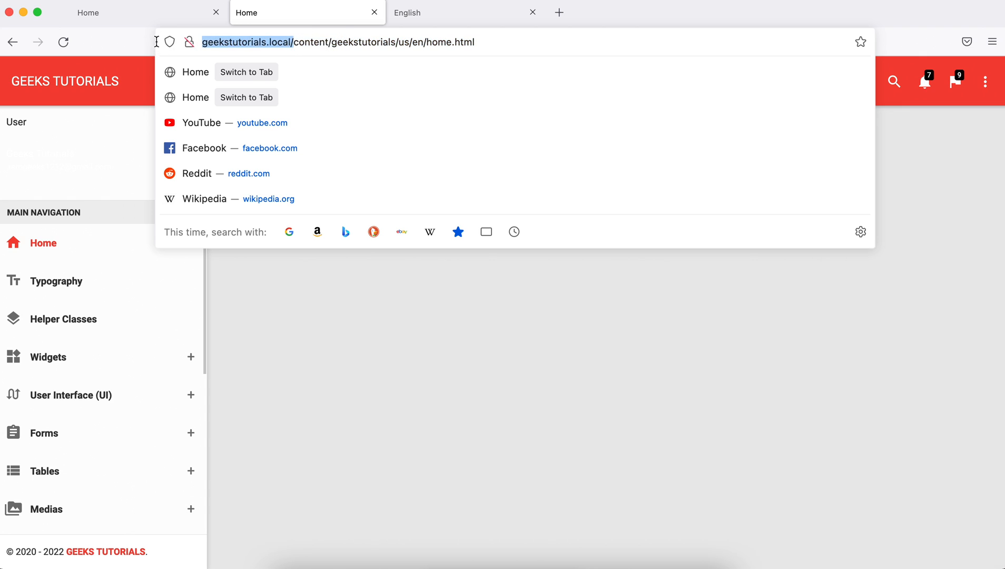
left_click(558, 12)
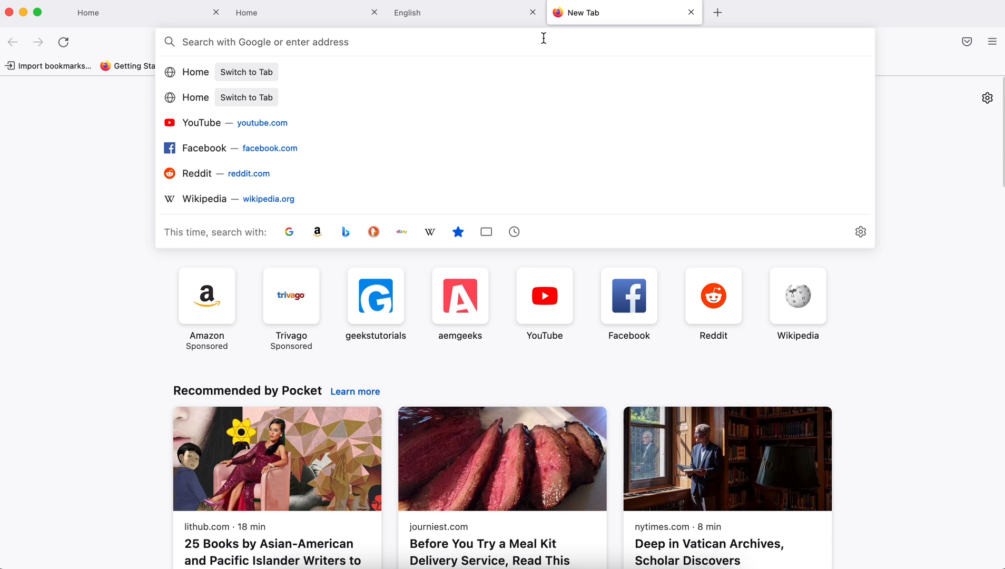
type("geekstutorials.local/content/we-retail/us/en.html")
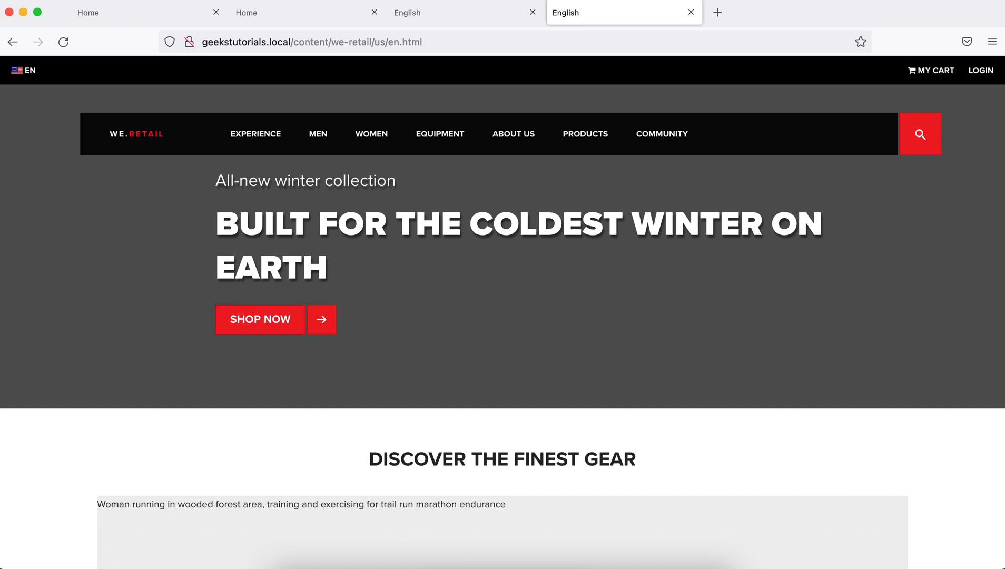
mouse_move(455, 35)
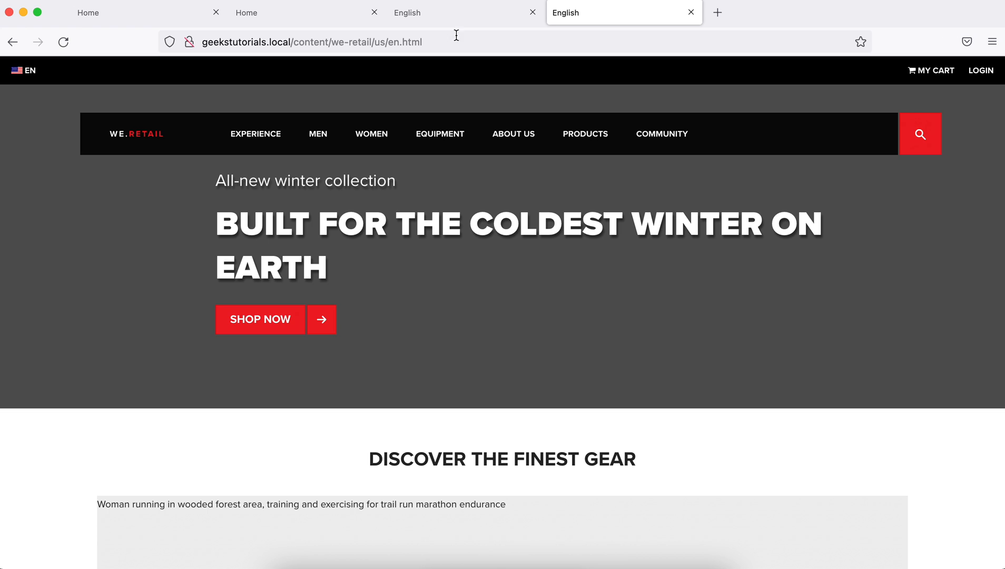
left_click(312, 41)
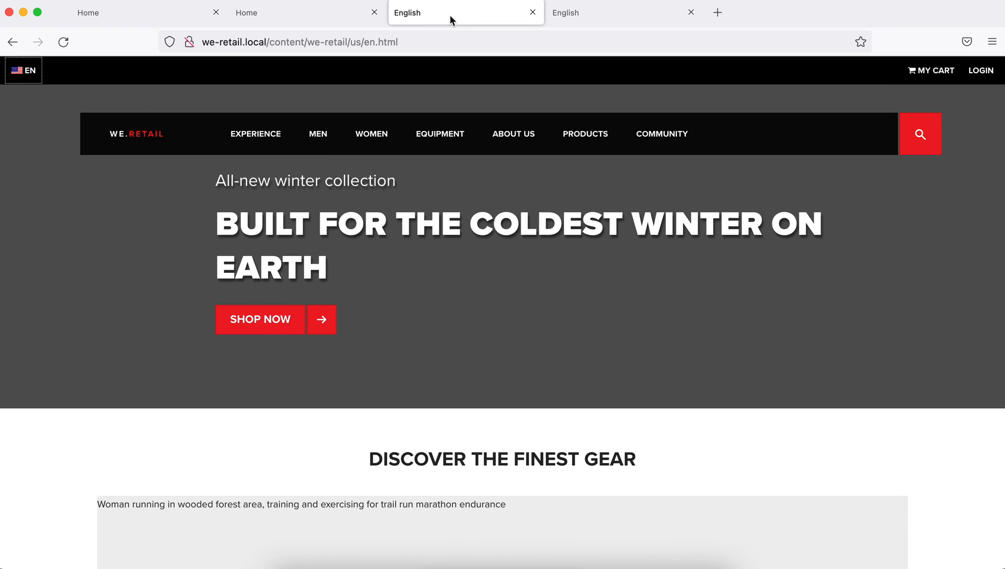
- From the aemgeeks home tab, open aemgeeks.local in another new tab
left_click(115, 12)
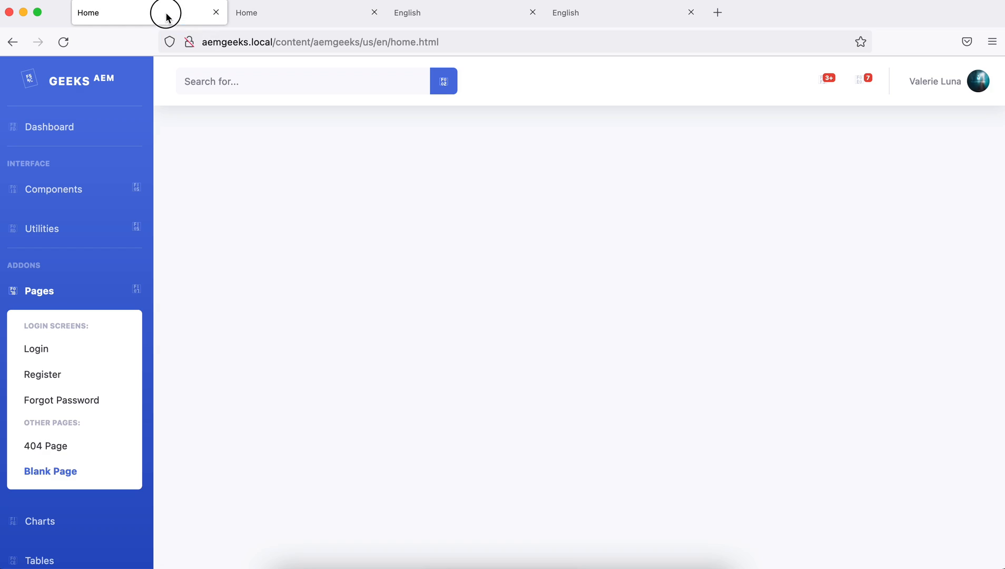
left_click(320, 41)
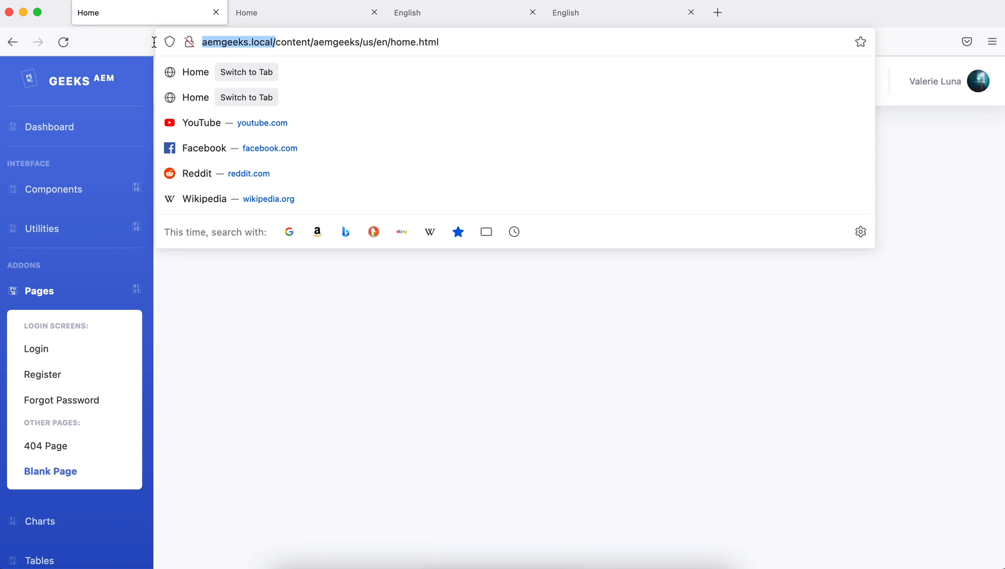
left_click(874, 12)
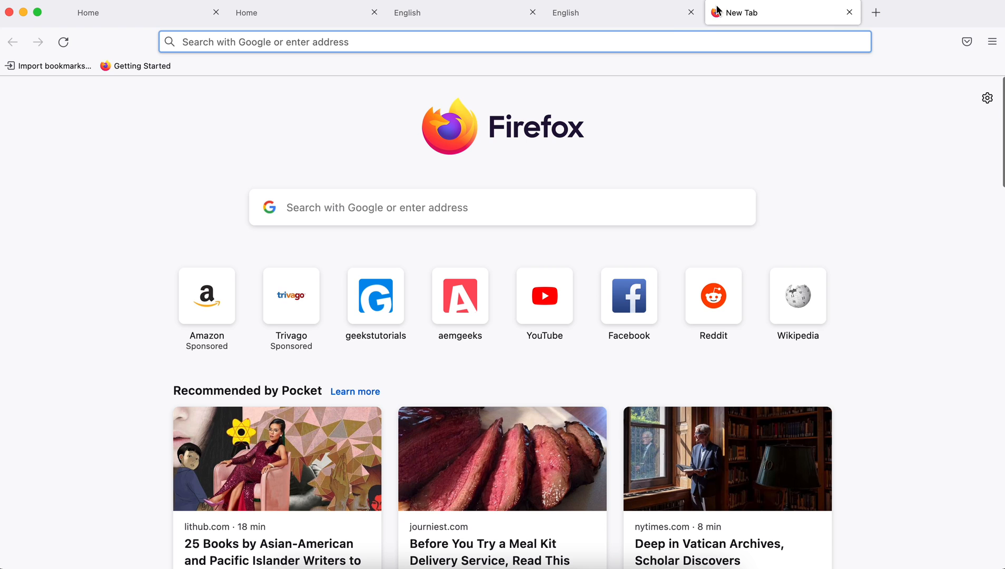
type("aemgeeks.local")
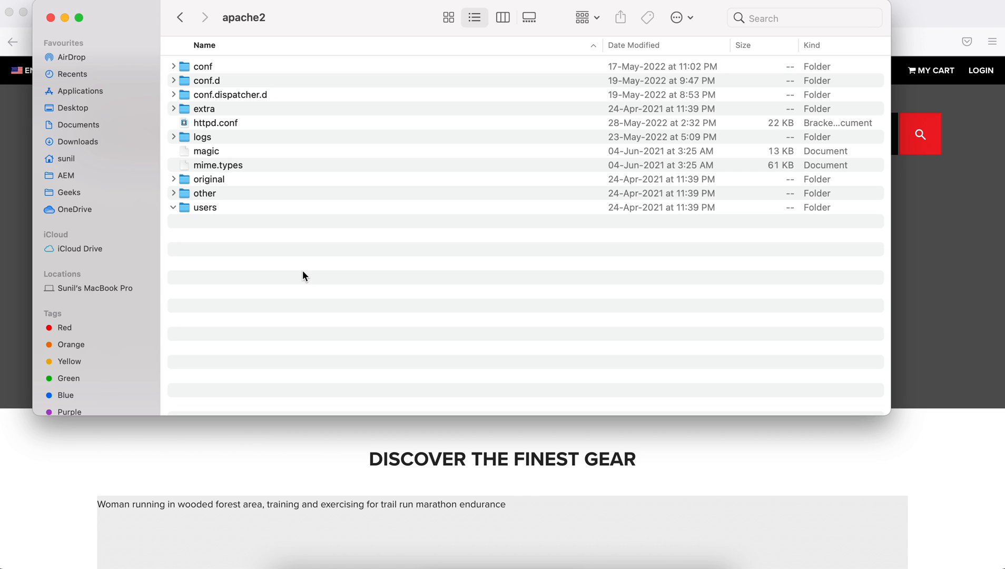
mouse_move(235, 139)
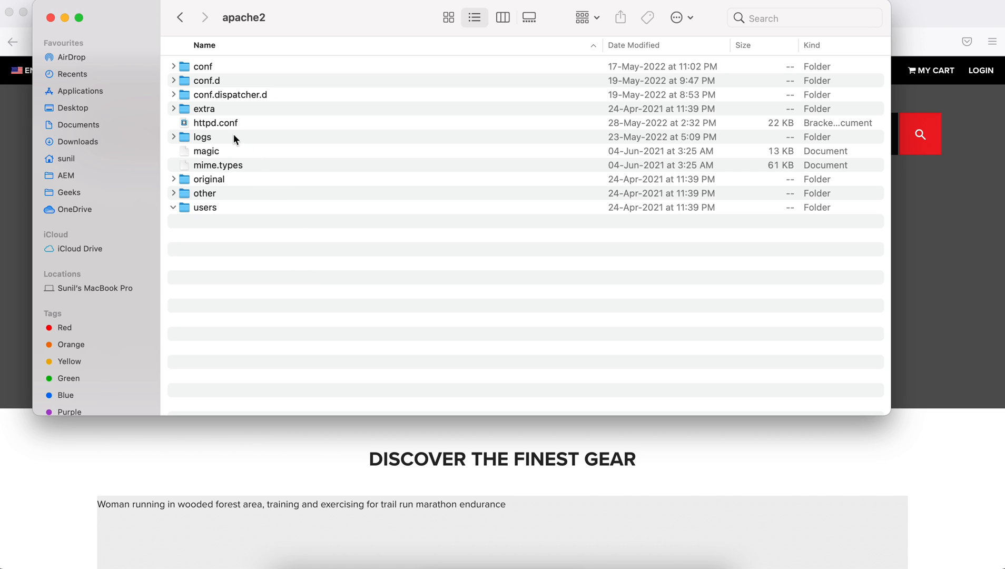
- Select httpd.conf in the apache2 folder and bring up its context menu
left_click(215, 123)
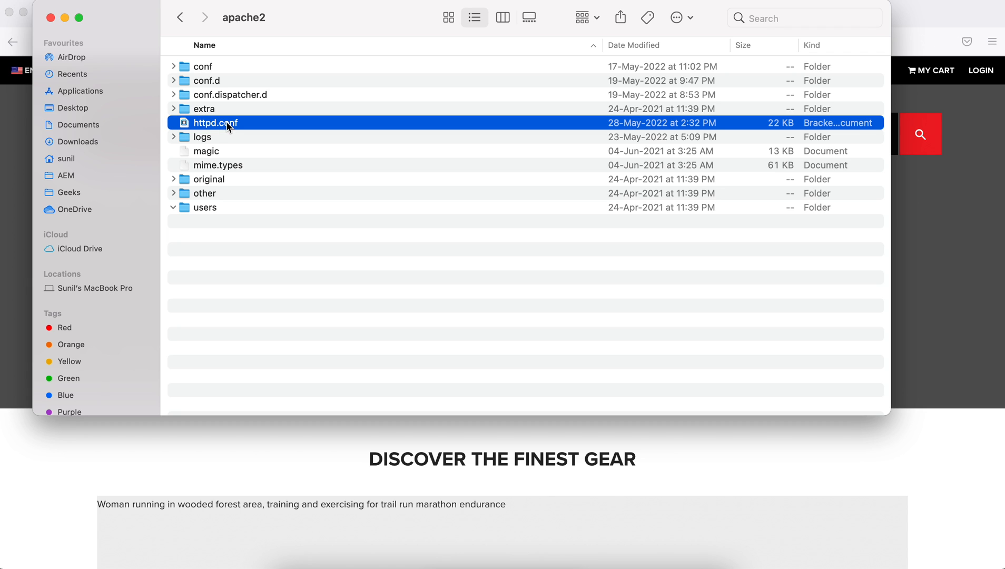
right_click(215, 123)
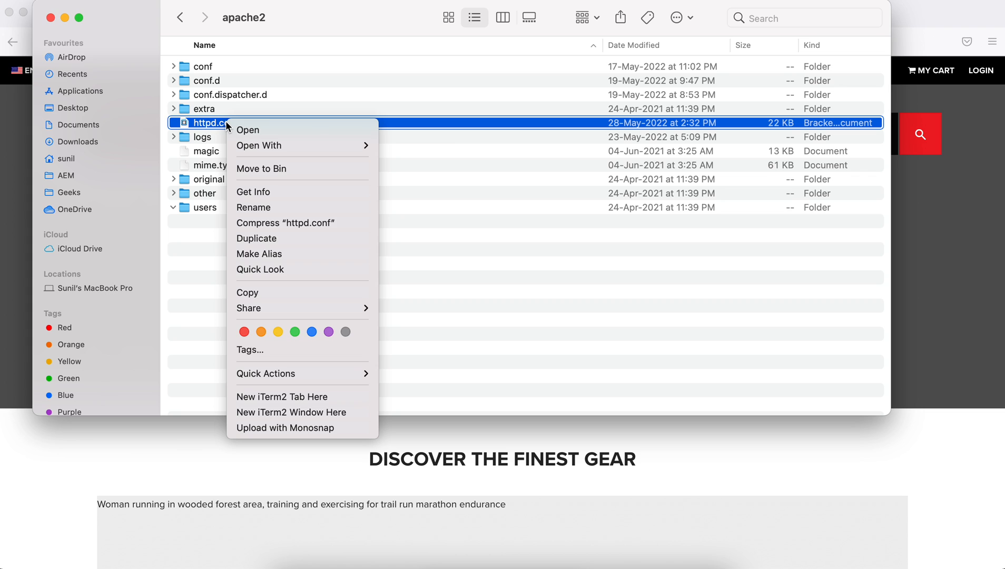
mouse_move(226, 126)
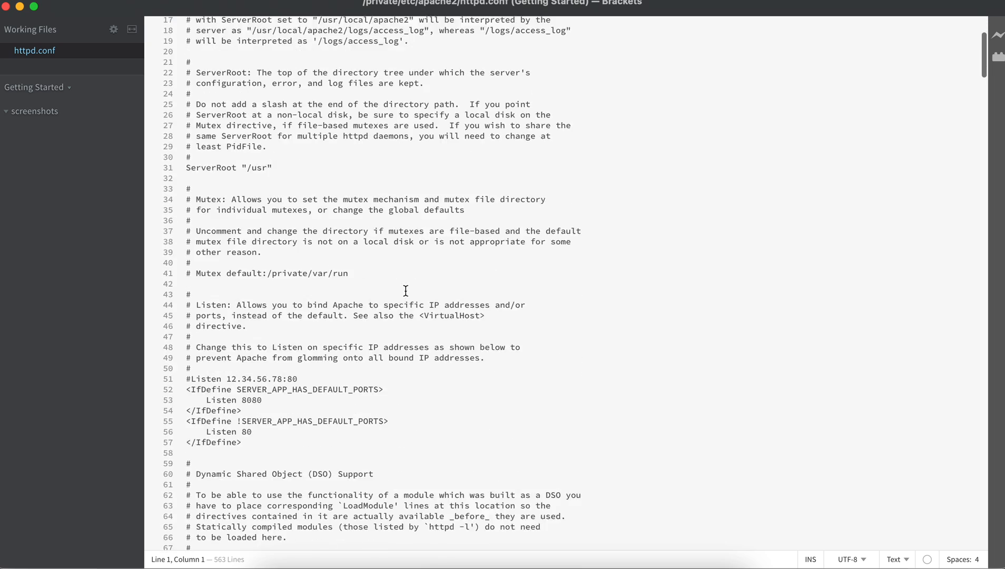
- Search httpd.conf for 'rewrite' and confirm the LoadModule rewrite_module line is uncommented
scroll("down", 3)
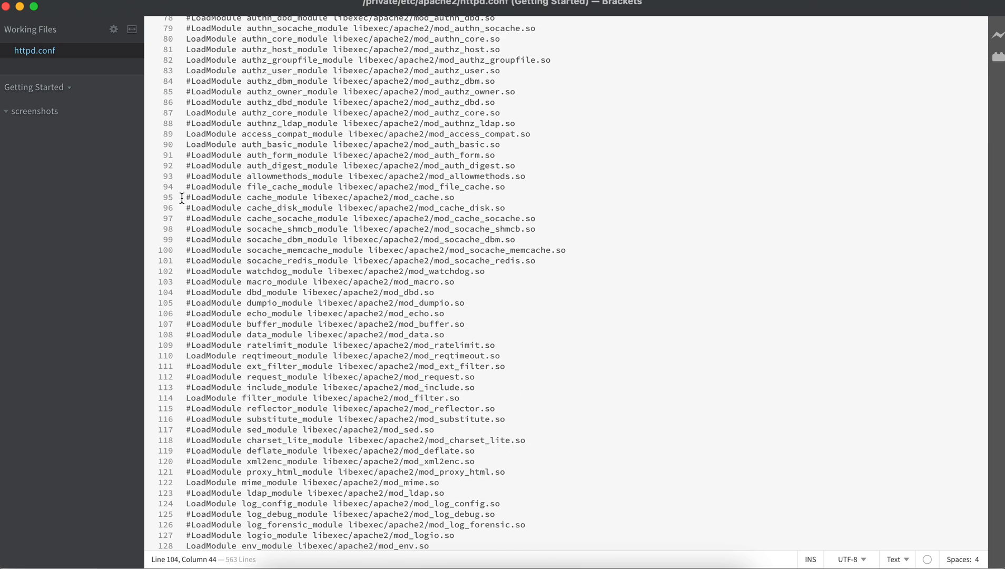
left_click(186, 165)
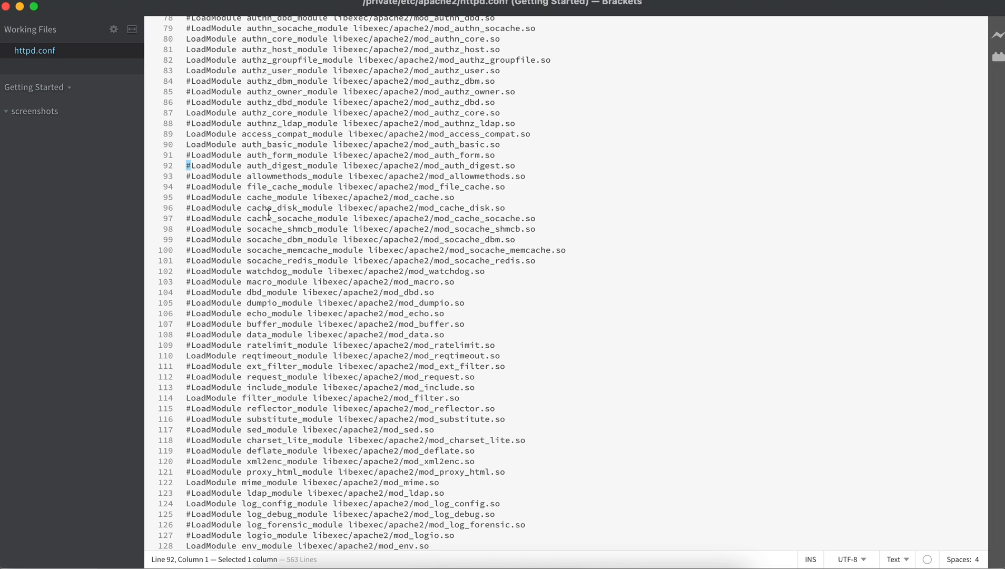
mouse_move(534, 337)
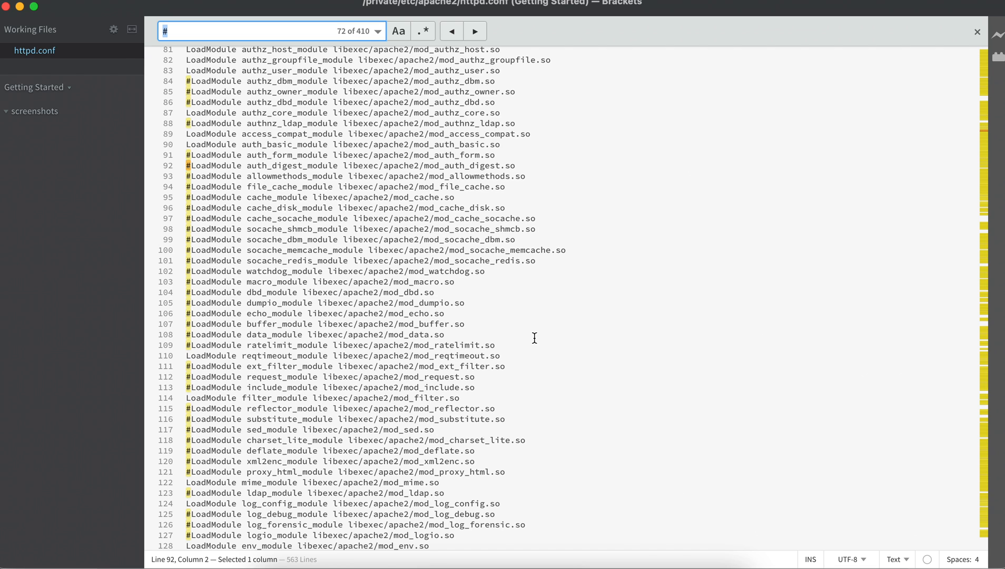
type("rewrite")
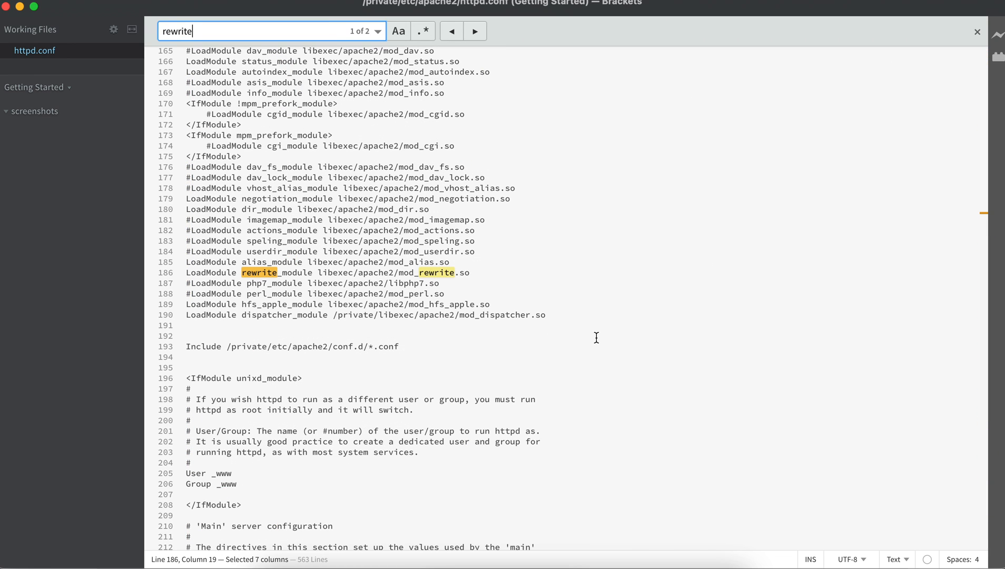
left_click(418, 271)
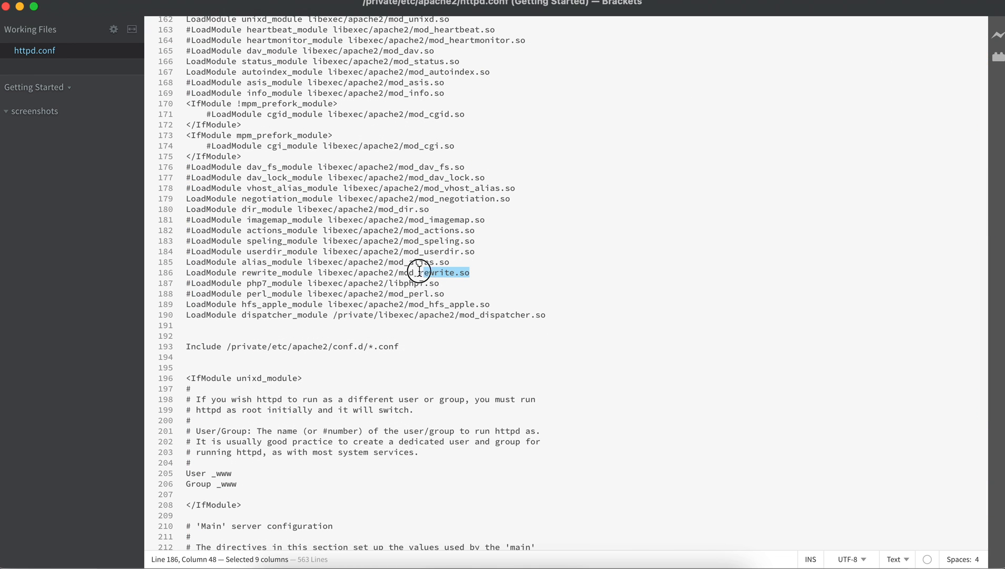
left_click(188, 272)
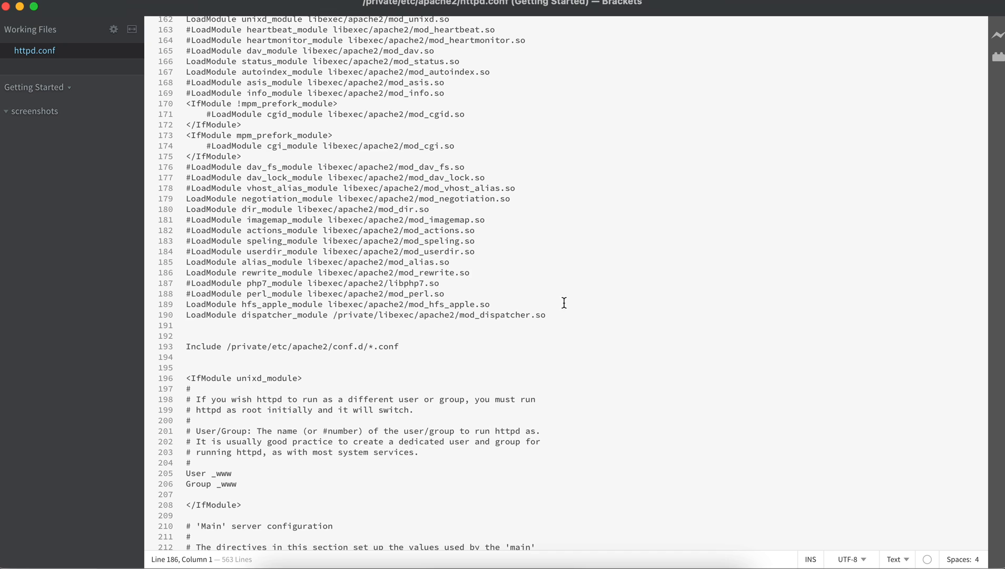
mouse_move(596, 308)
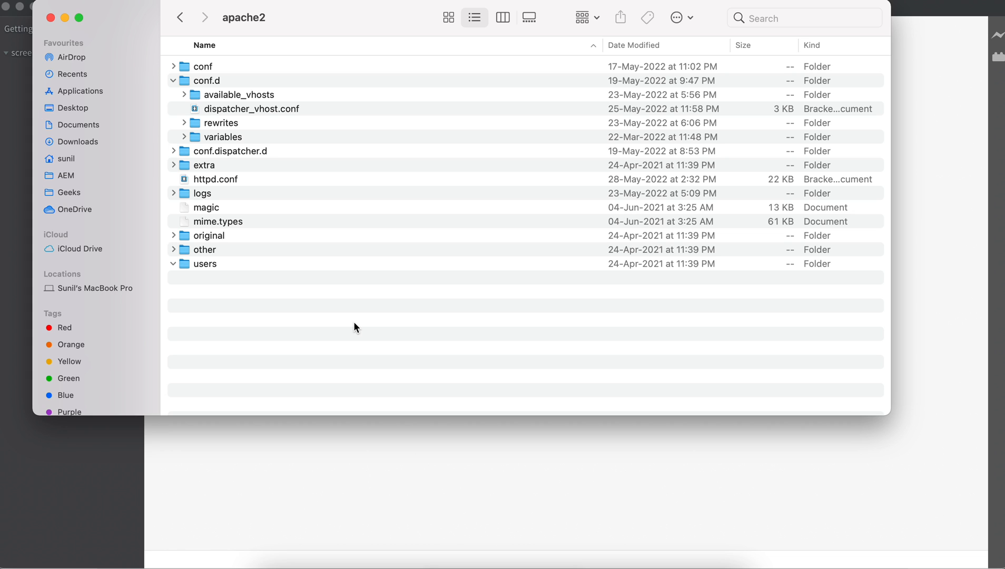
mouse_move(199, 148)
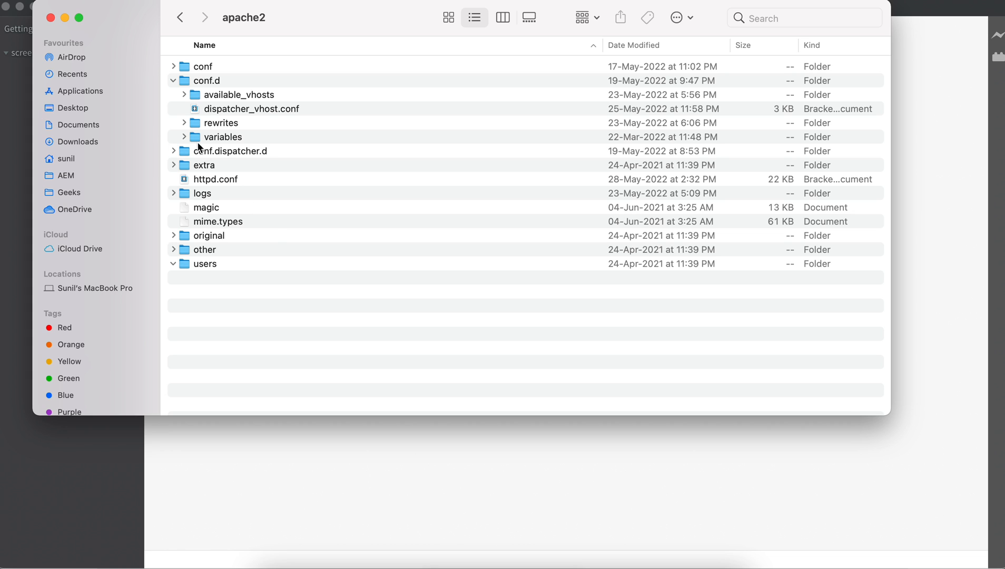
- Open geekstutorials.vhost from conf.d/available_vhosts in Brackets
left_click(184, 95)
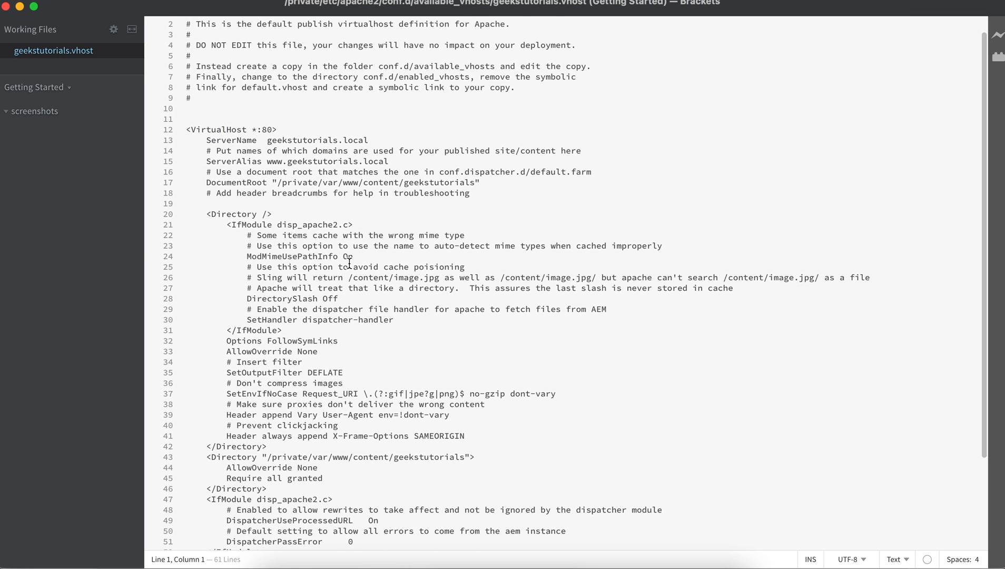
- Remove the # from the geekstutorials.rules Include line and locate the file in conf.d/rewrites
scroll("down", 3)
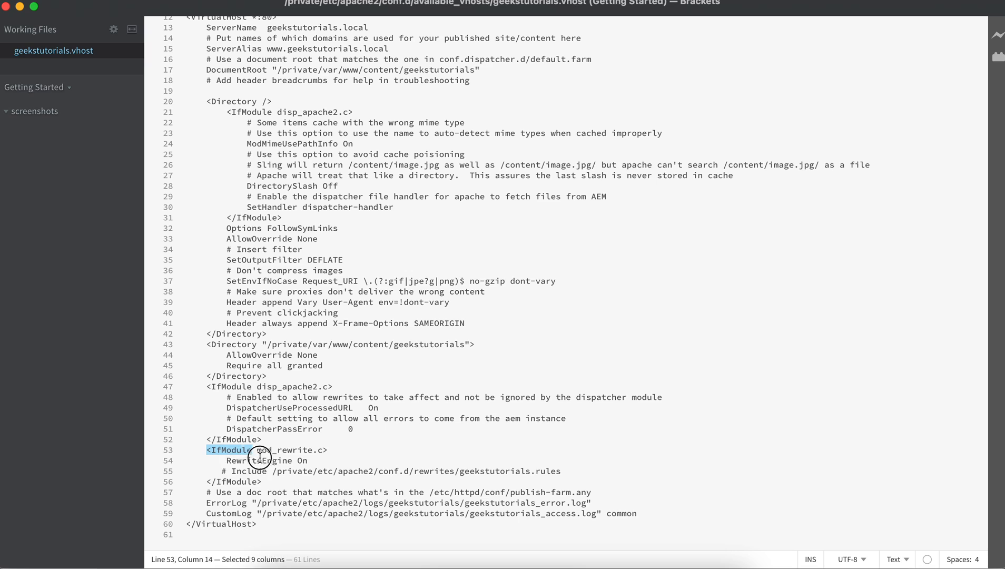
left_click(314, 450)
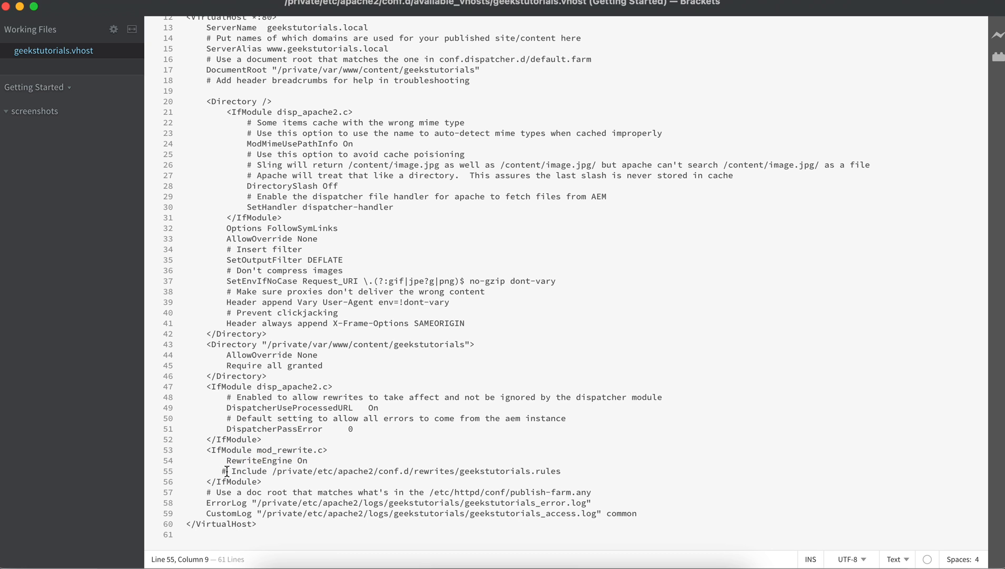
key("Backspace")
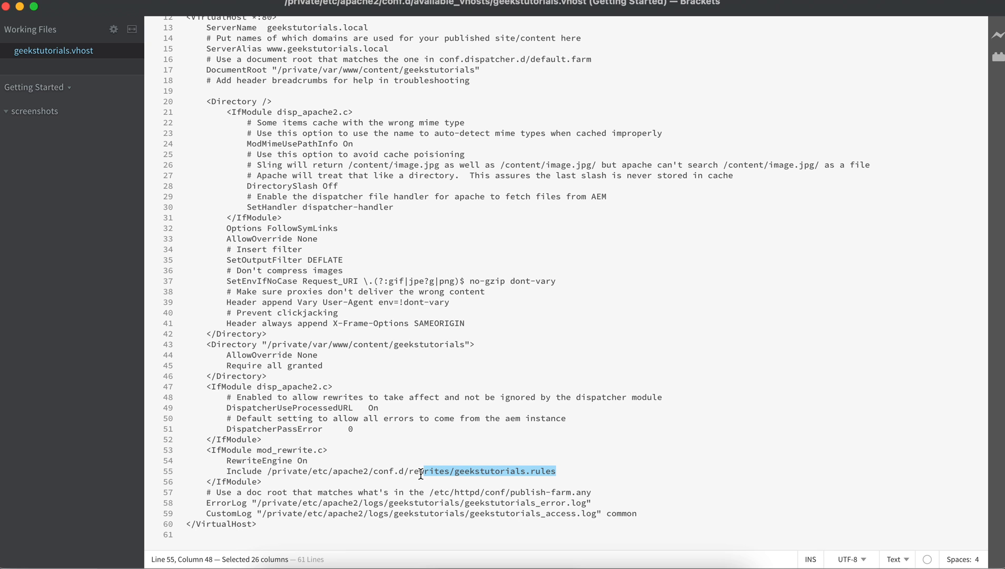
double_click(383, 471)
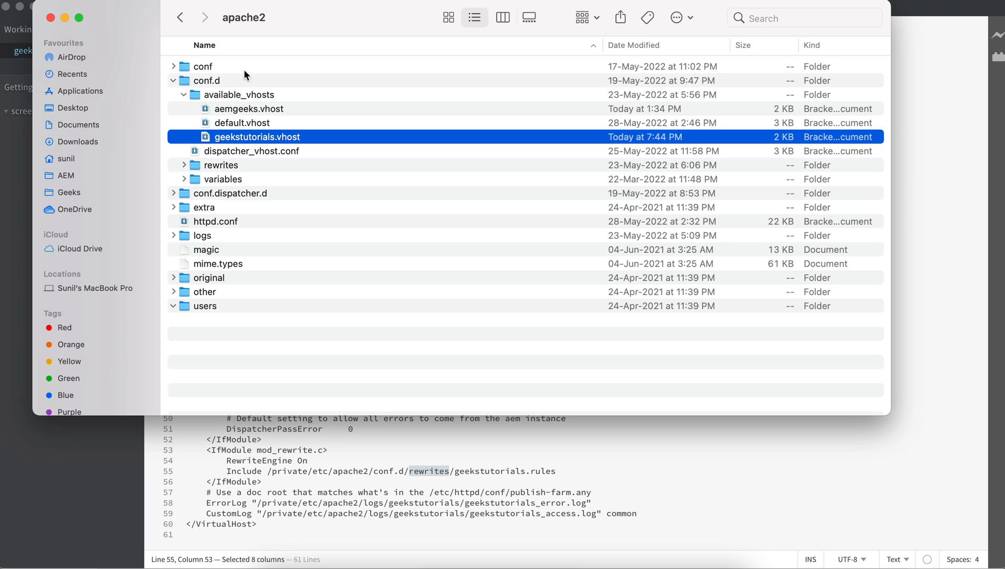
left_click(183, 165)
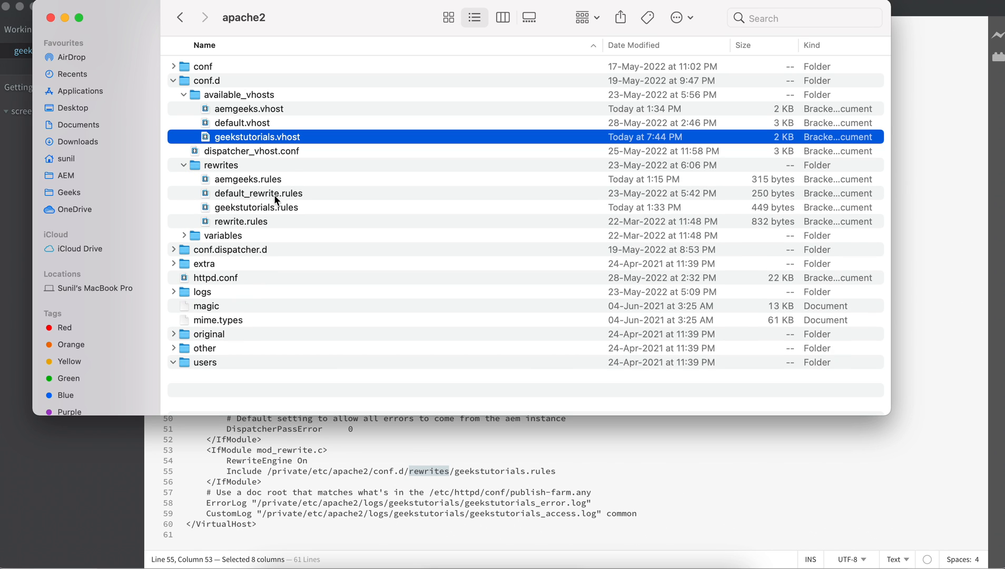
mouse_move(249, 202)
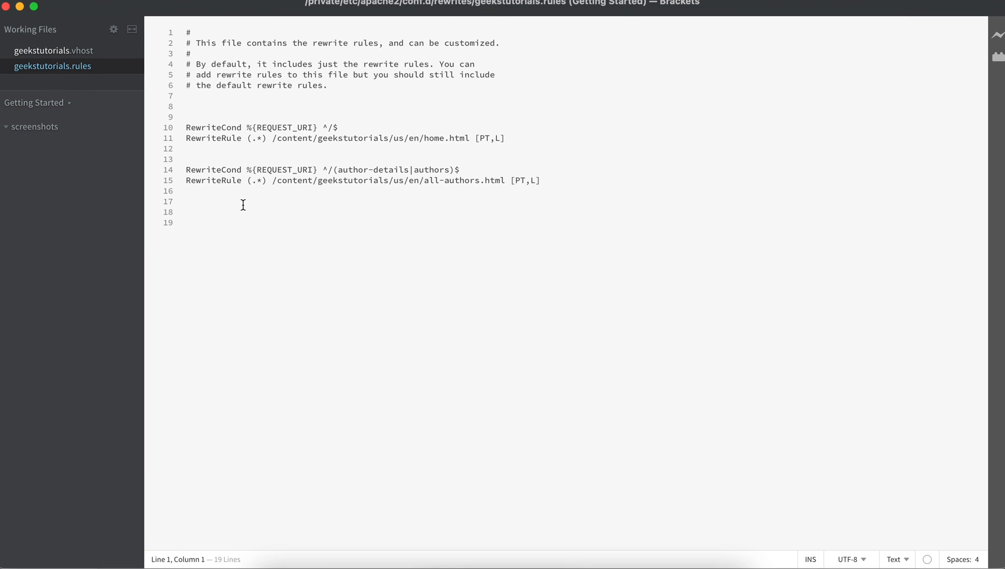
left_click(505, 142)
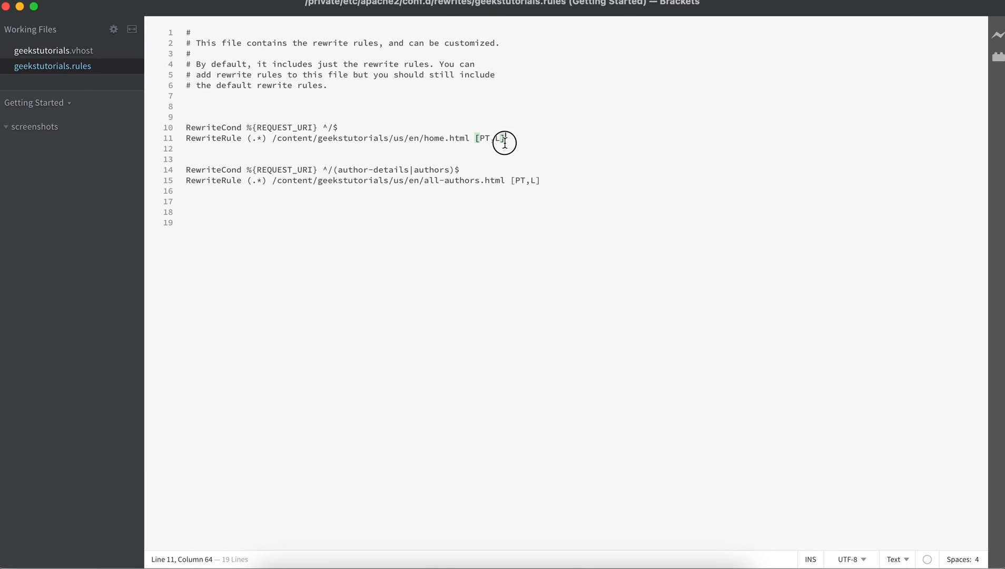
double_click(214, 127)
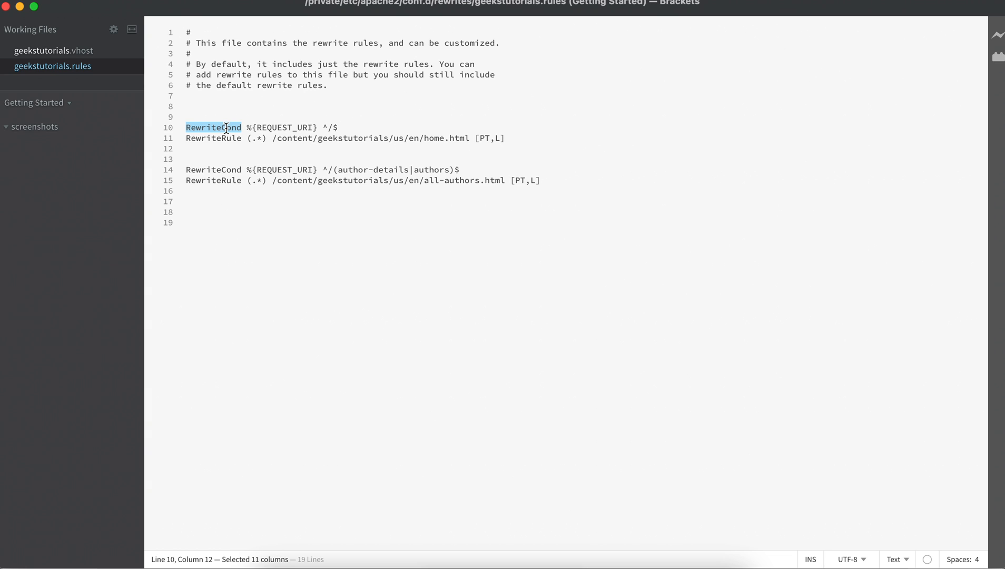
left_click(320, 131)
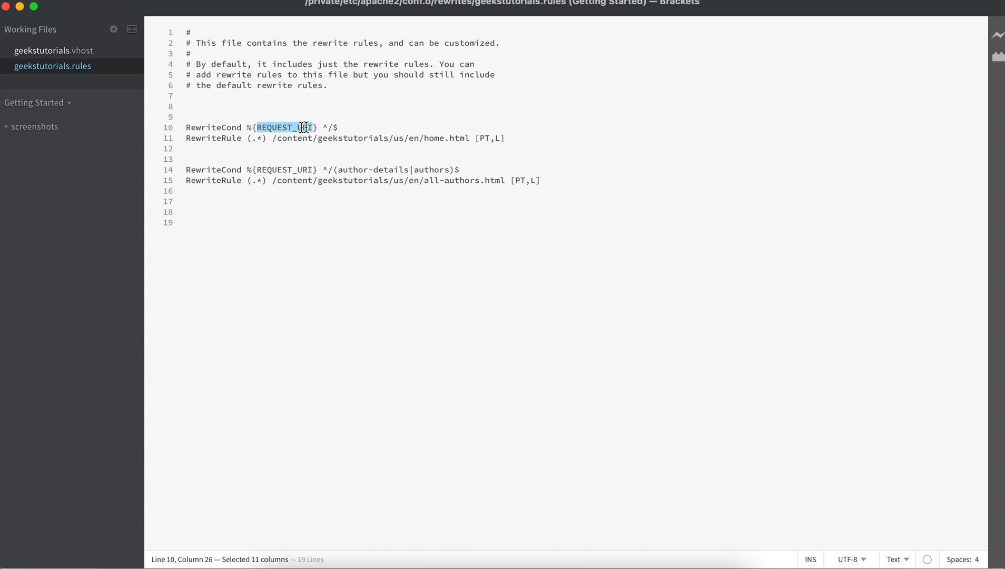
left_click_drag(272, 138, 439, 137)
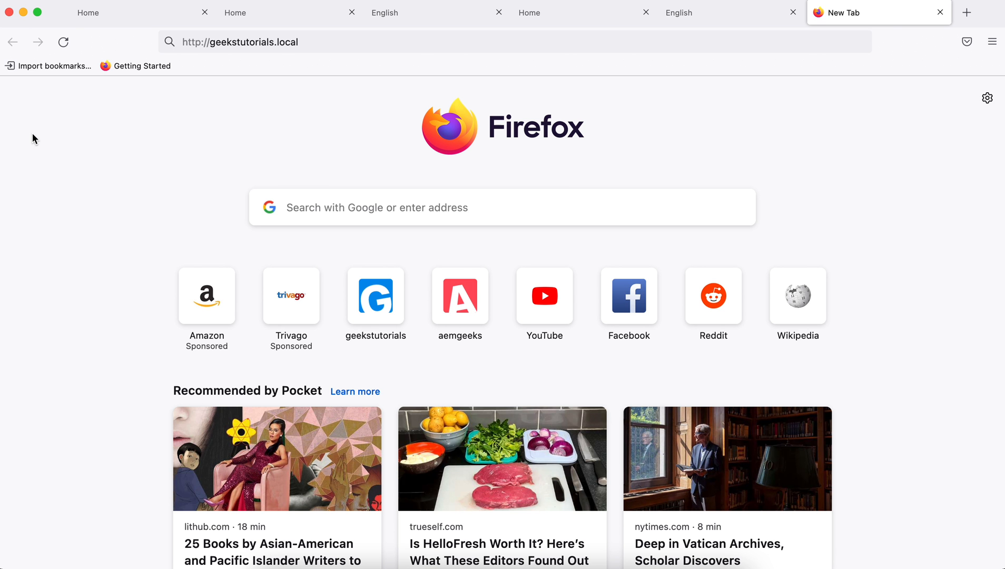
mouse_move(202, 88)
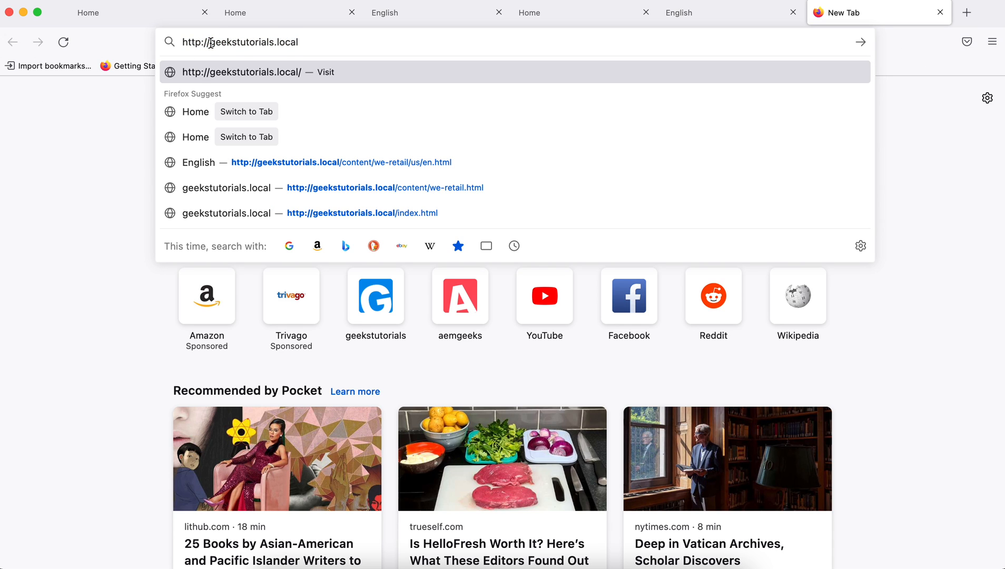
- Visit geekstutorials.local in a new tab and confirm the Geeks Tutorials Home page loads
type("geekstutorials.local")
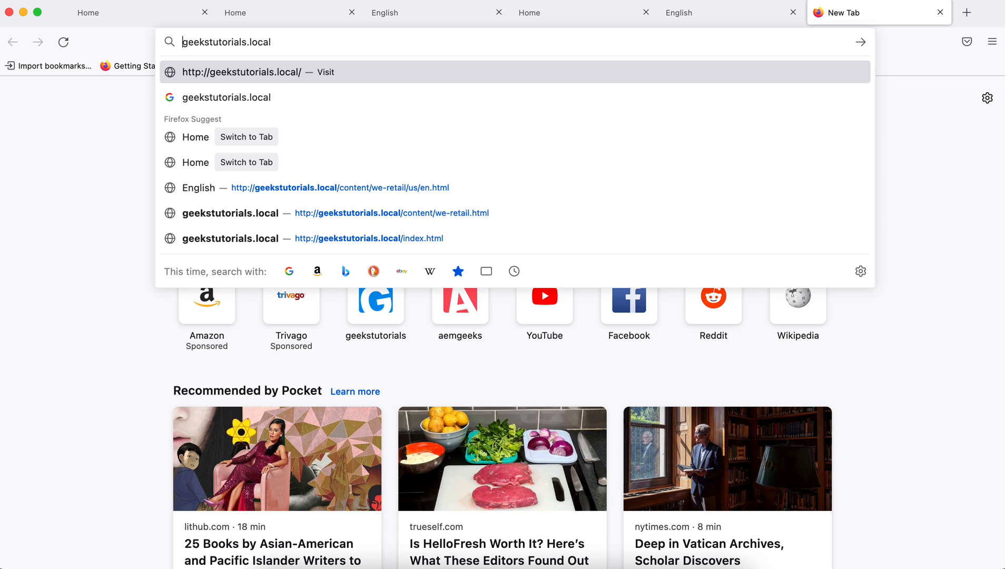
left_click(240, 72)
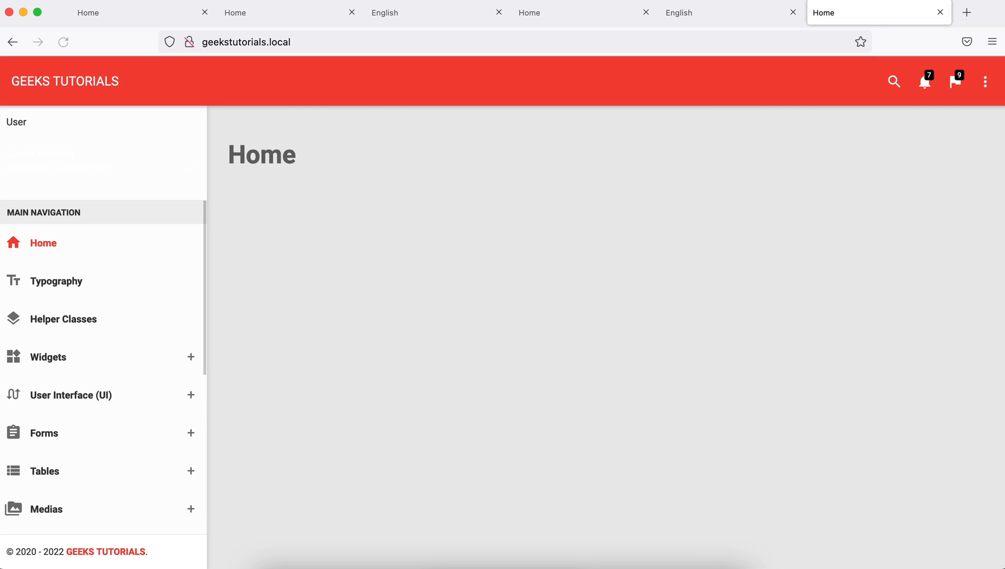
left_click(62, 42)
type("/ksdjfks")
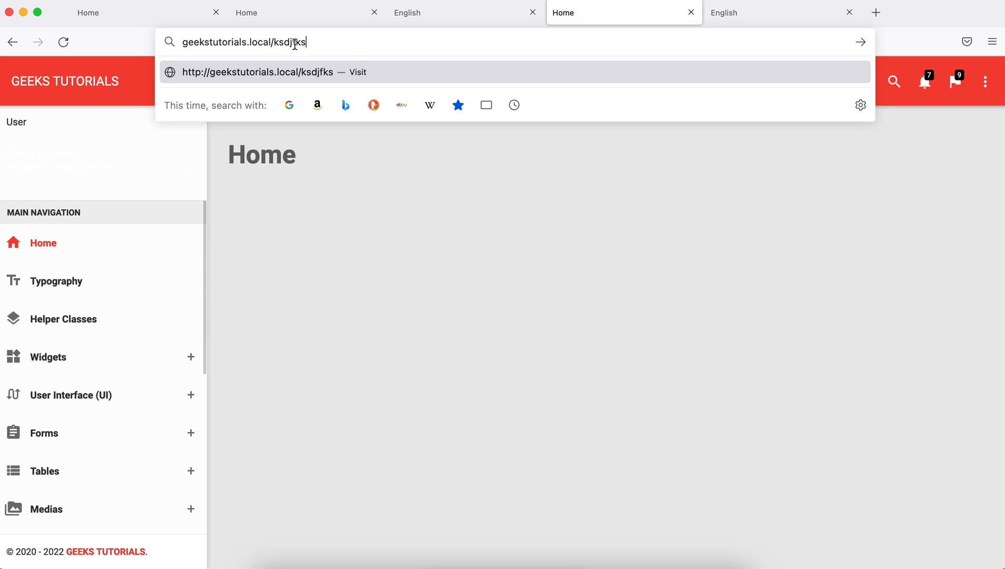
double_click(289, 42)
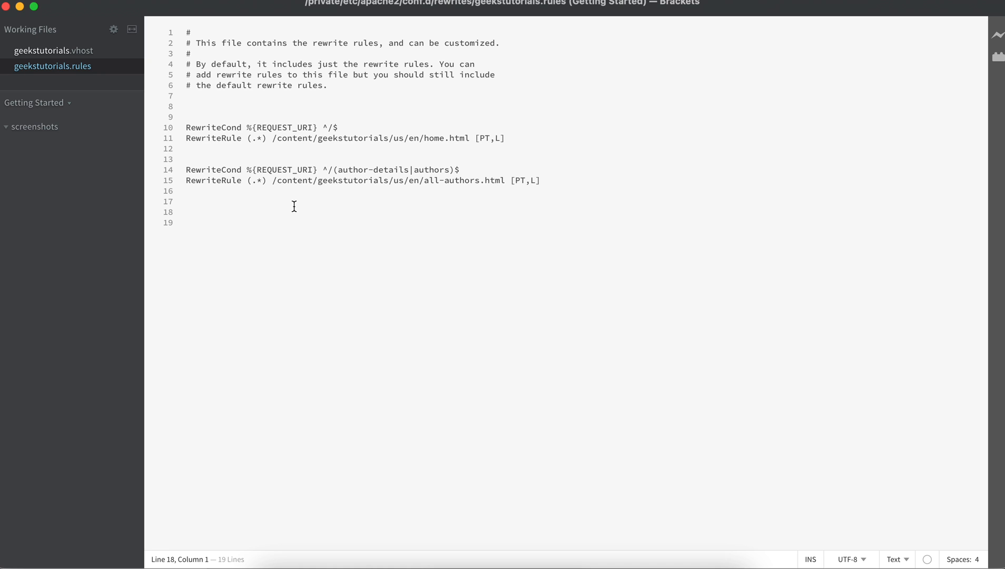
double_click(284, 170)
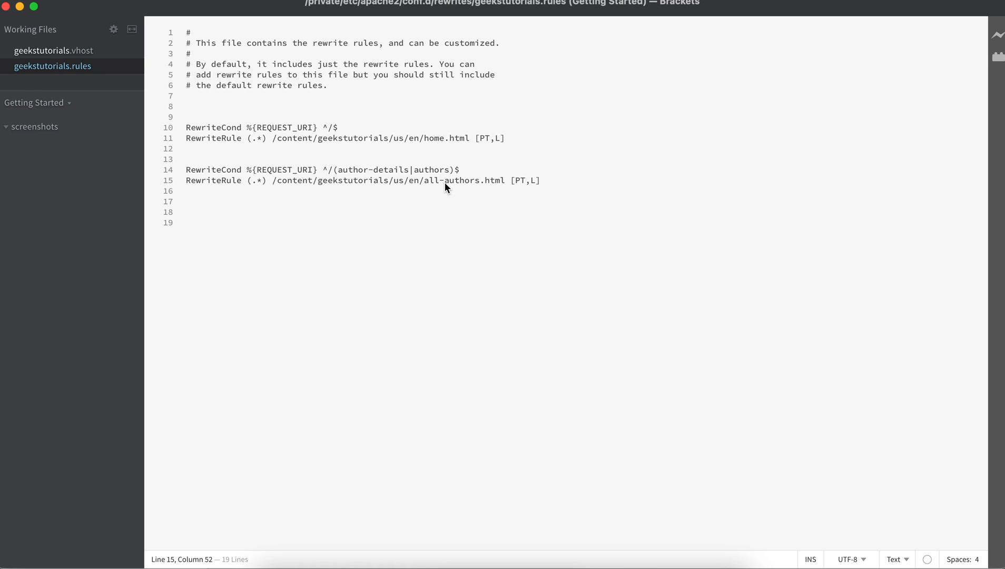
double_click(390, 169)
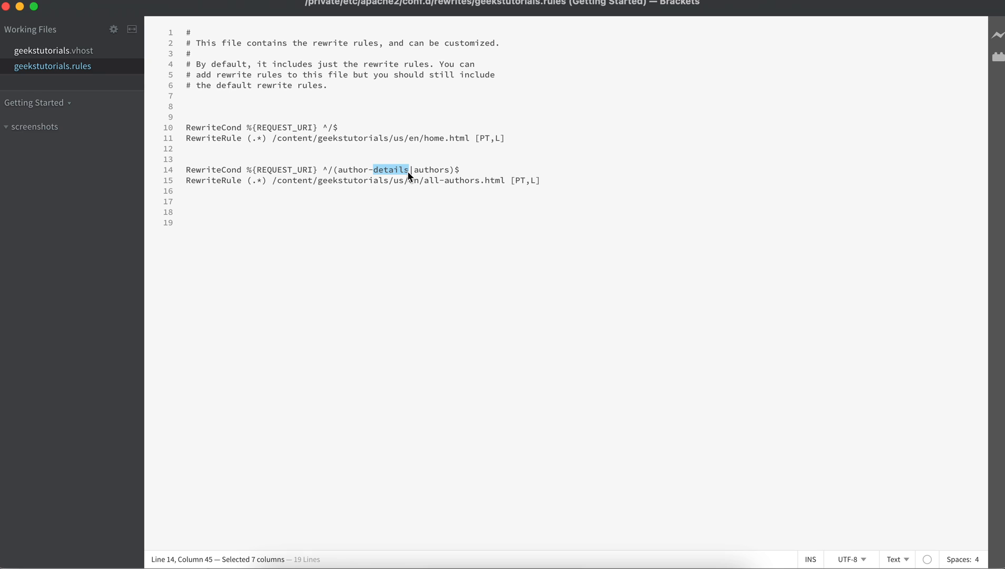
left_click_drag(408, 175, 339, 175)
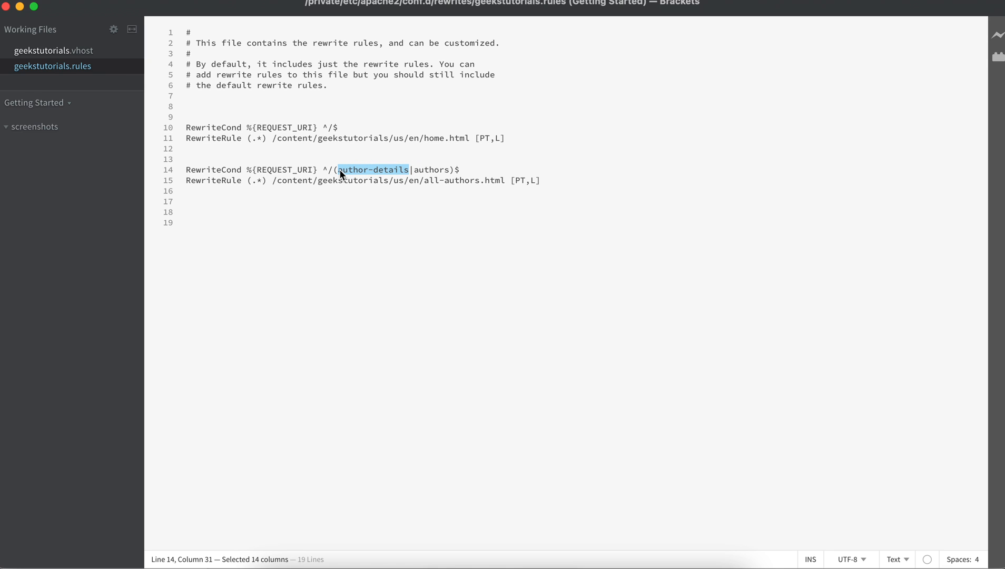
mouse_move(494, 318)
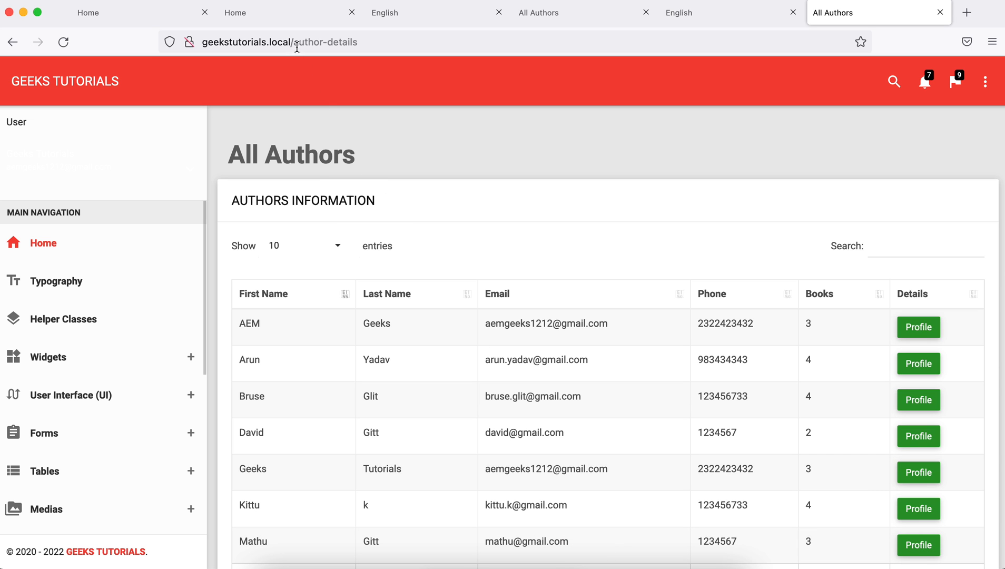
- Enter geekstutorials.local/authors to load the All Authors table at author-details
type("geekstutorials.local/authors")
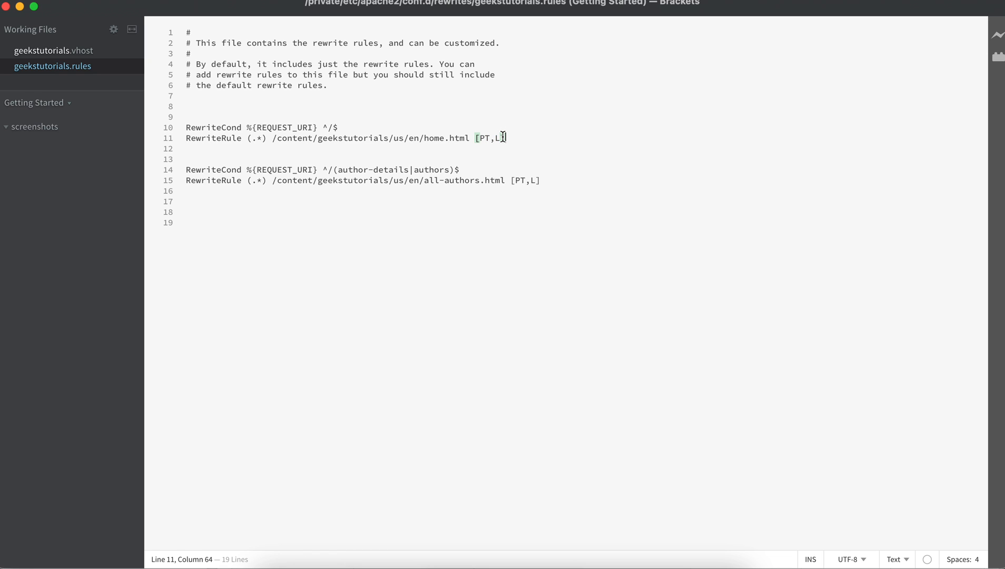
- Replace the home rule's [PT,L] flags with [R] in geekstutorials.rules
key("Backspace")
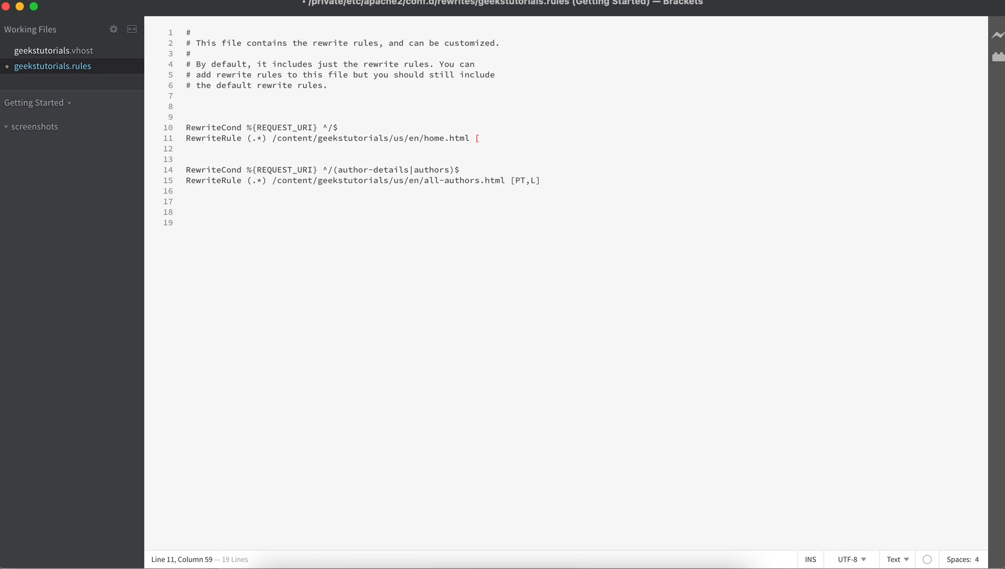
type("R")
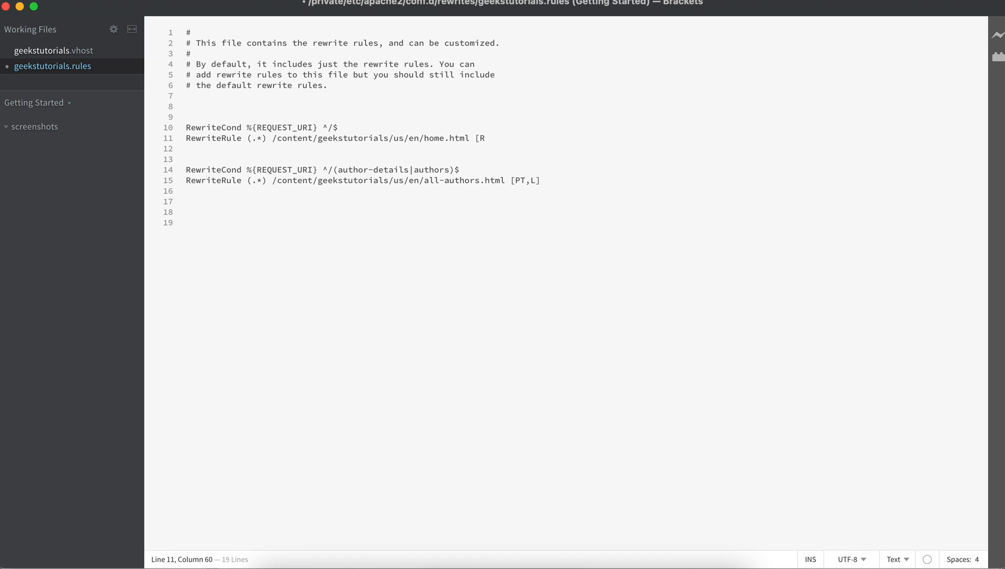
type("]")
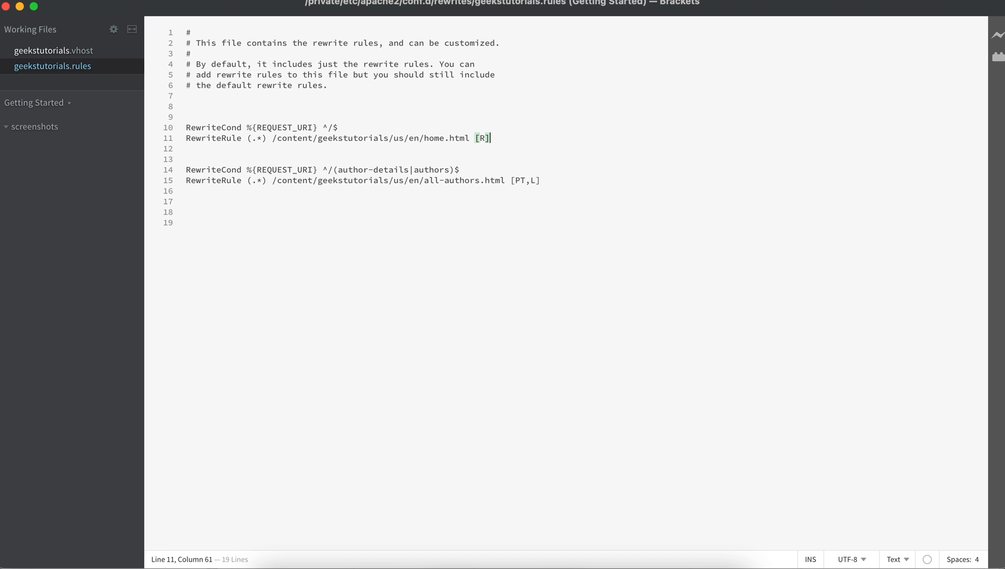
mouse_move(616, 559)
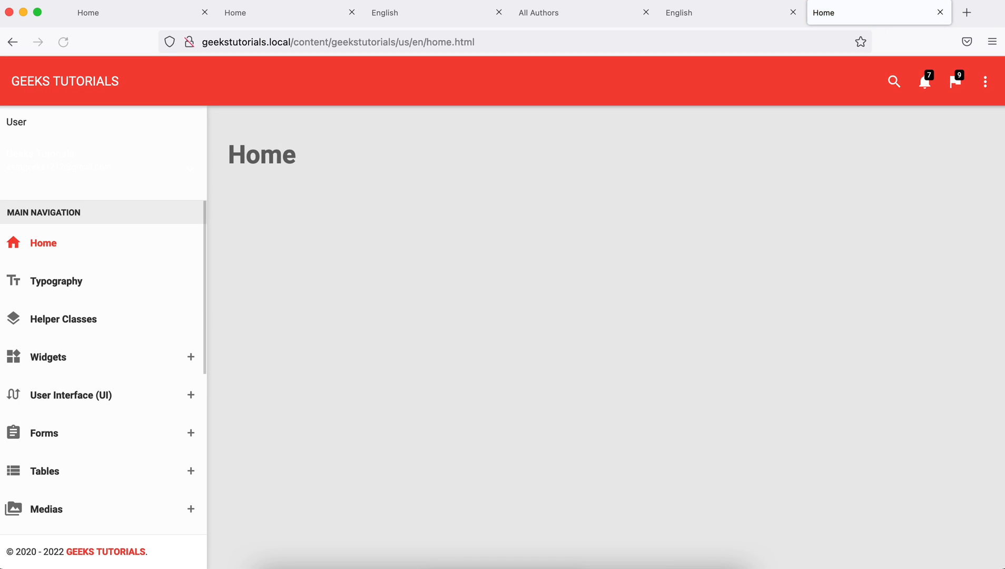
- Reload geekstutorials.local and check it redirects to /content/geekstutorials/us/en/home.html
left_click(63, 41)
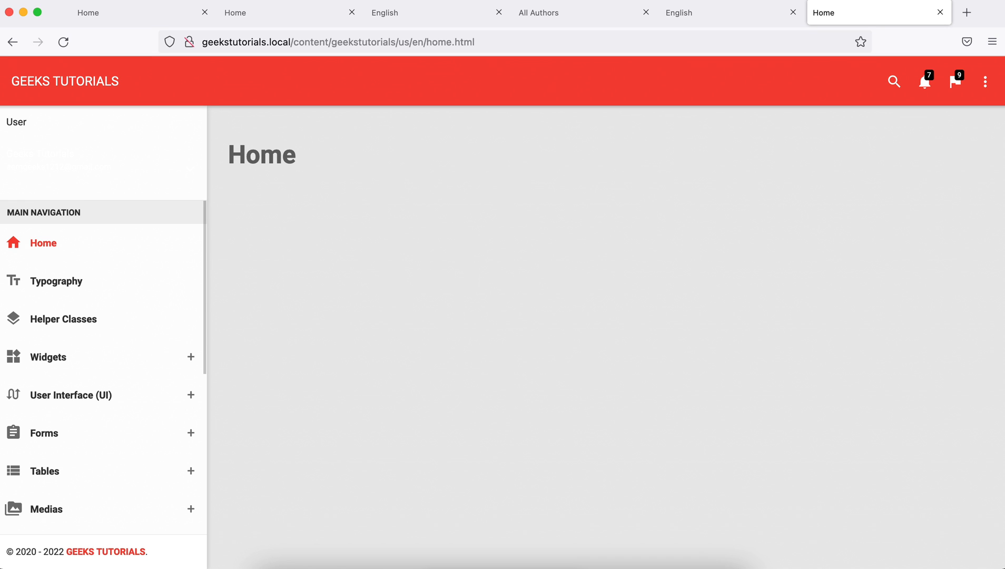
left_click(337, 41)
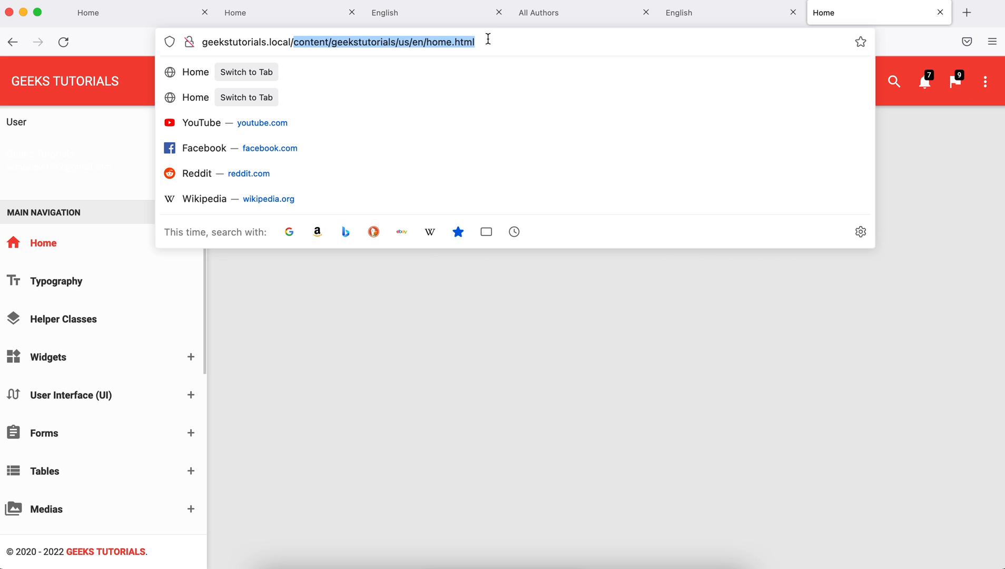
left_click(366, 41)
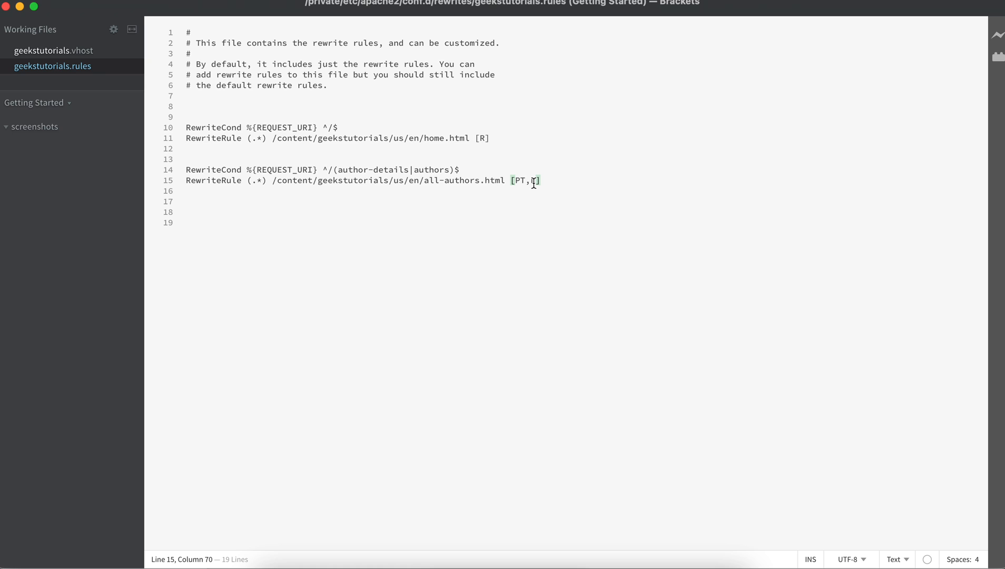
left_click_drag(541, 180, 511, 181)
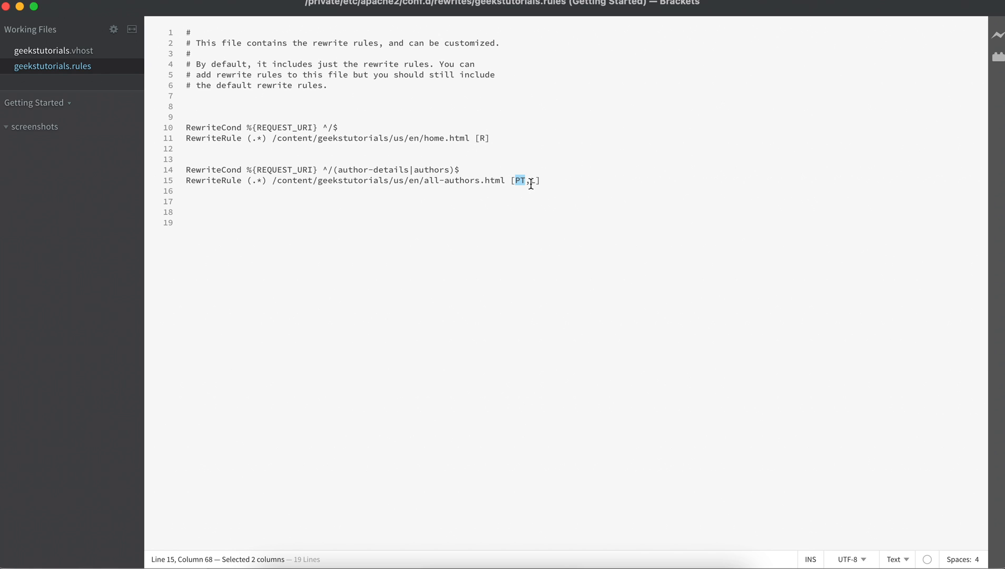
type(",L")
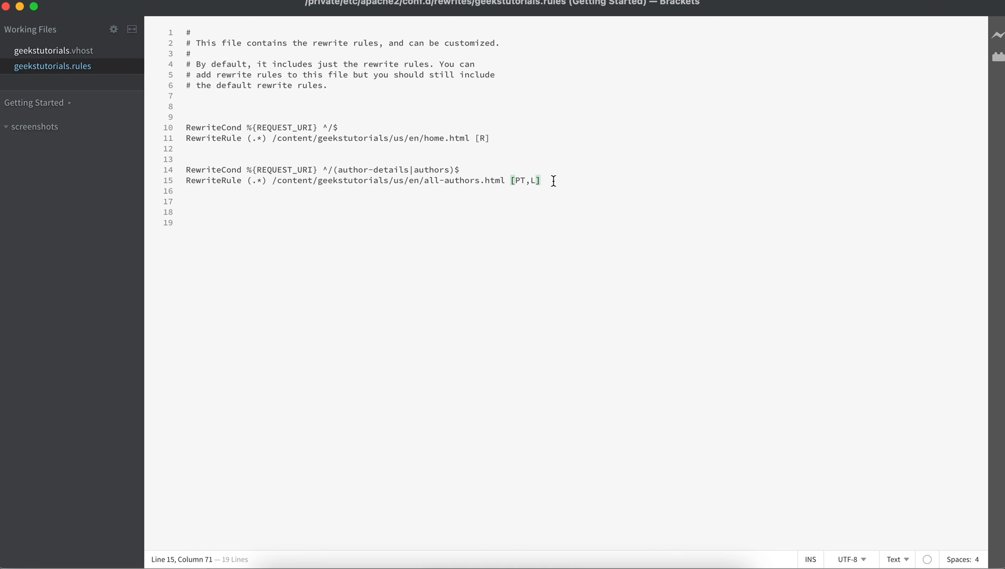